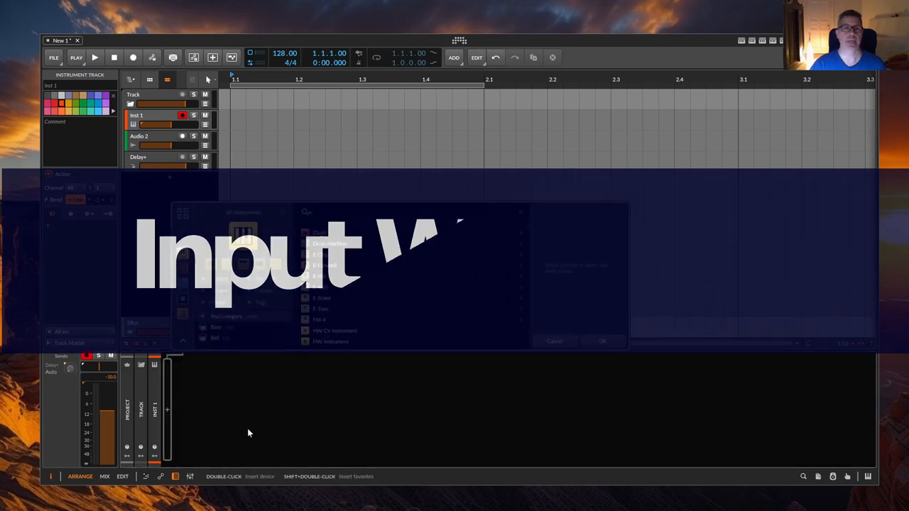
Search the device browser for 'E-Hat' and insert the E-Hat hi-hat instrument on the track.
{"action": "type", "text": "eH"}
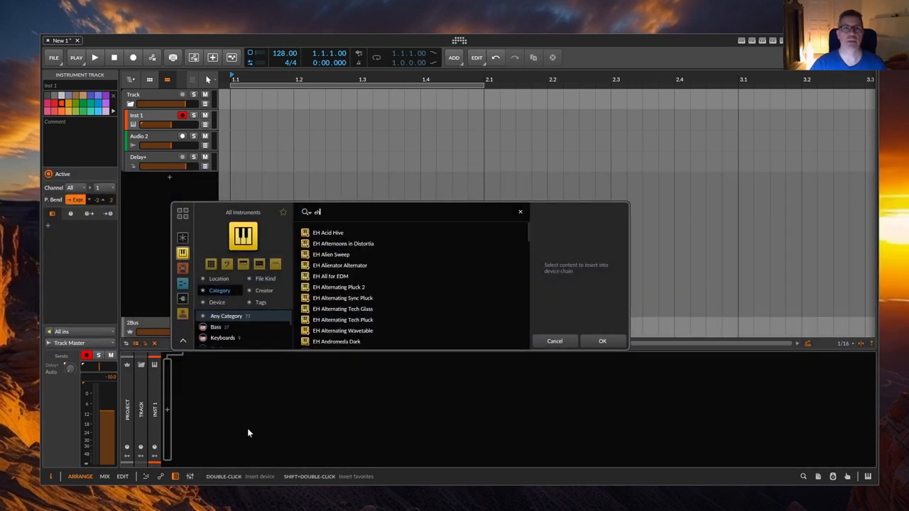
{"action": "type", "text": "-hat"}
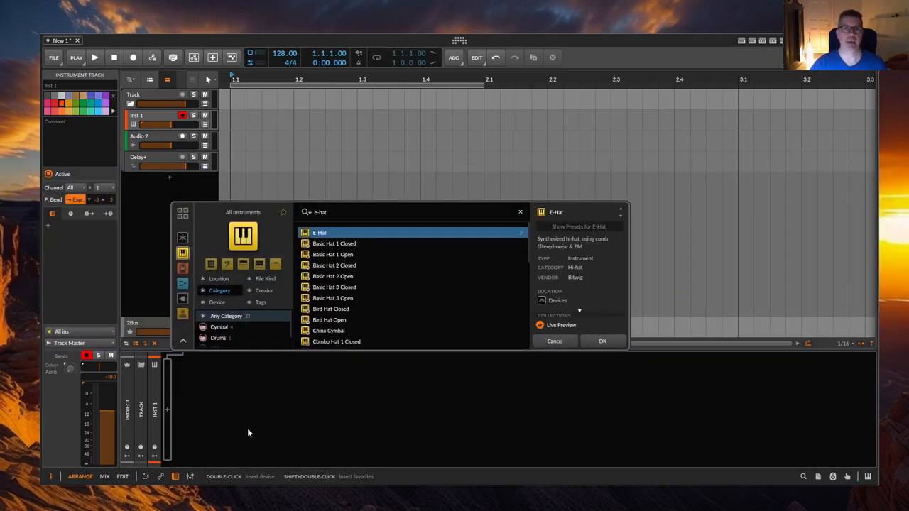
{"action": "left_click", "coordinate": [602, 340]}
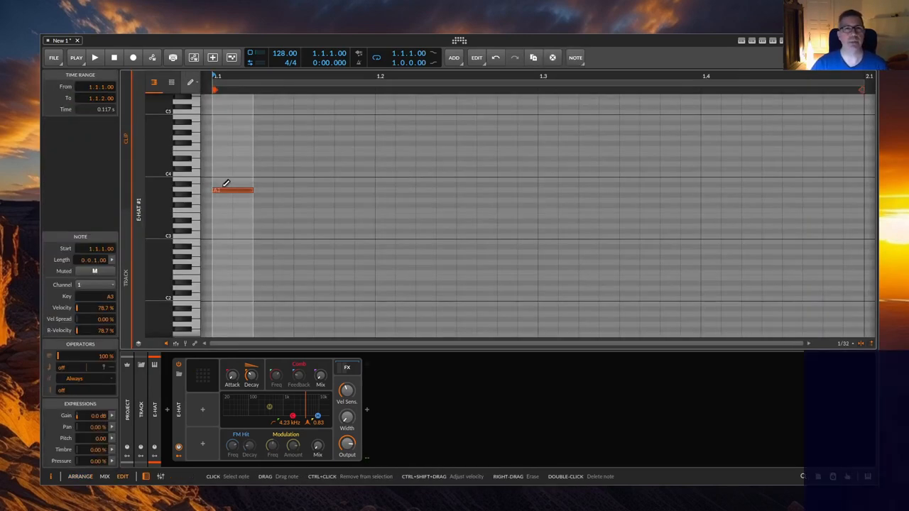
Duplicate the hi-hat note with Ctrl+D into a steady row across the bar.
{"action": "key", "text": "ctrl+d"}
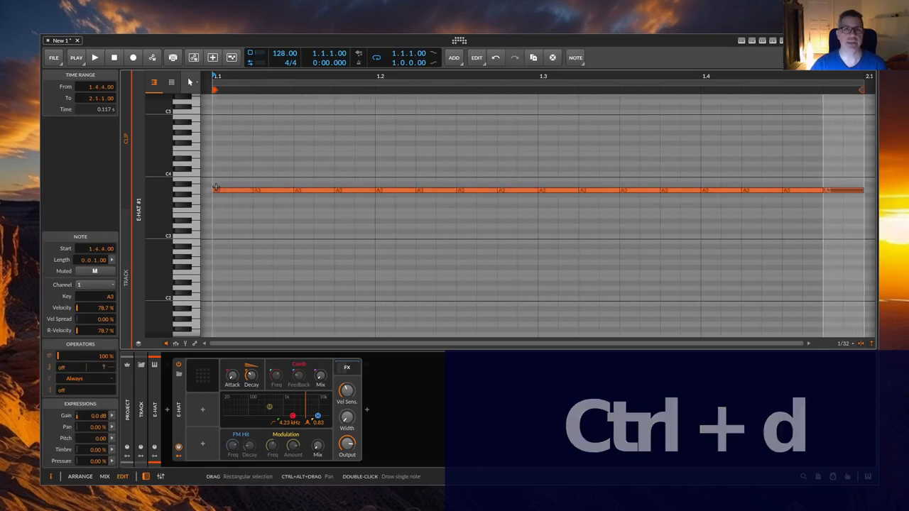
{"action": "left_click", "coordinate": [95, 56]}
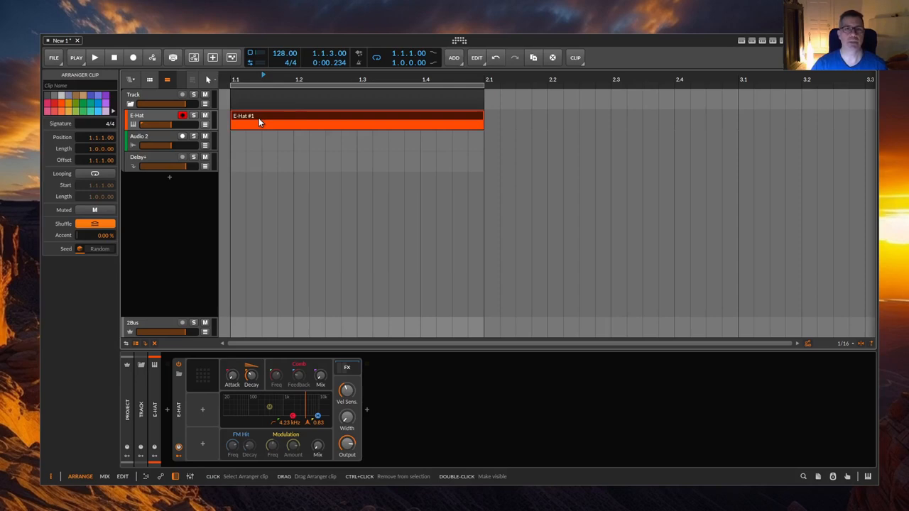
Slice the long E-Hat note in place using a 1/16 beat grid.
{"action": "double_click", "coordinate": [355, 121]}
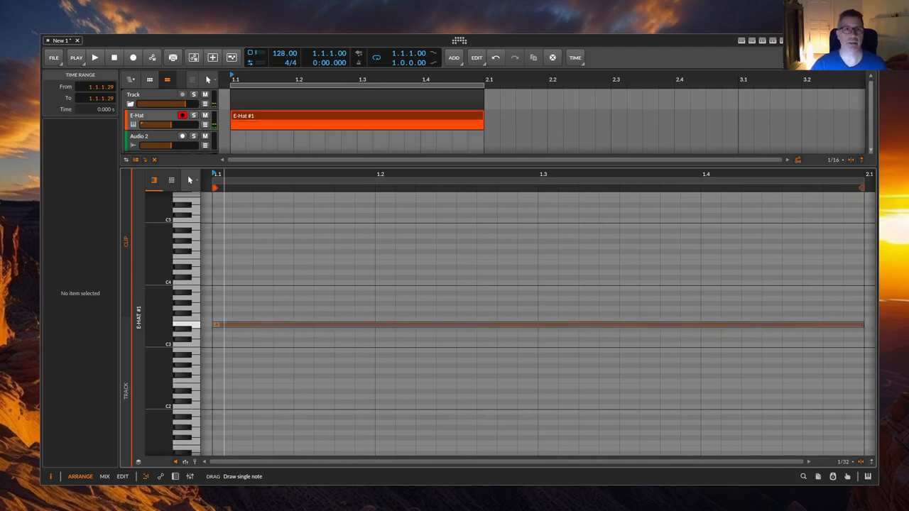
{"action": "left_click", "coordinate": [283, 323]}
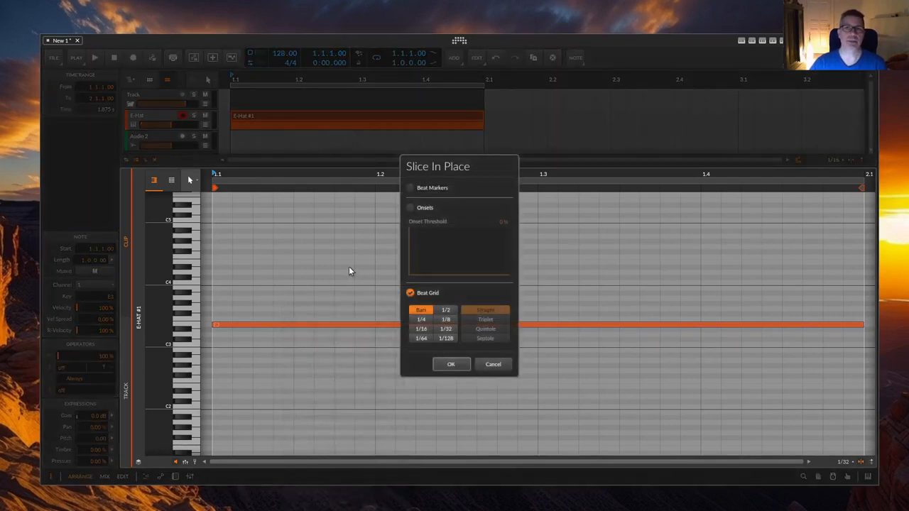
{"action": "left_click", "coordinate": [420, 329]}
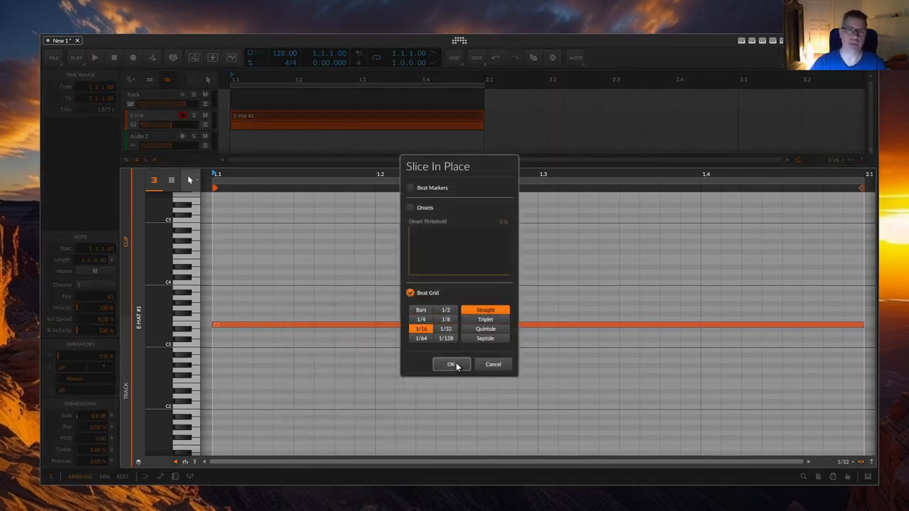
{"action": "left_click", "coordinate": [451, 364]}
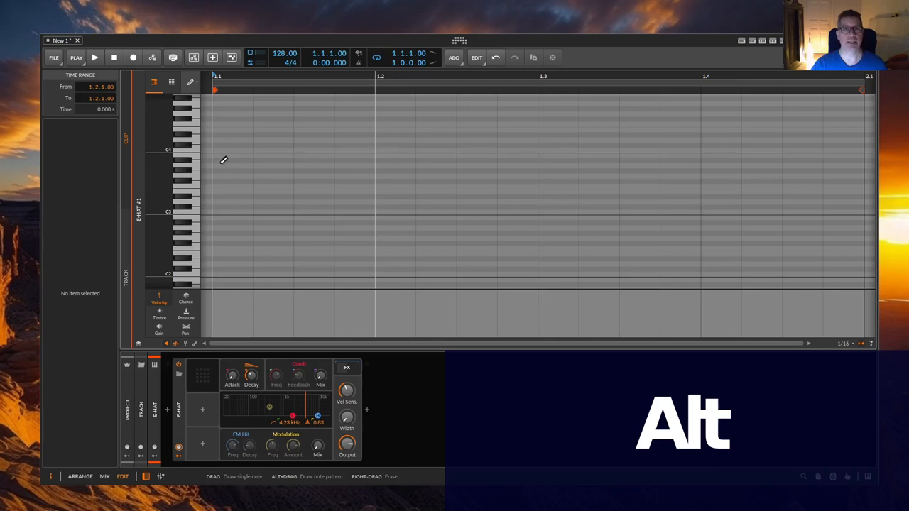
Pencil-draw a row of evenly spaced hi-hat notes across the bar.
{"action": "left_click_drag", "start_coordinate": [215, 164], "coordinate": [454, 165]}
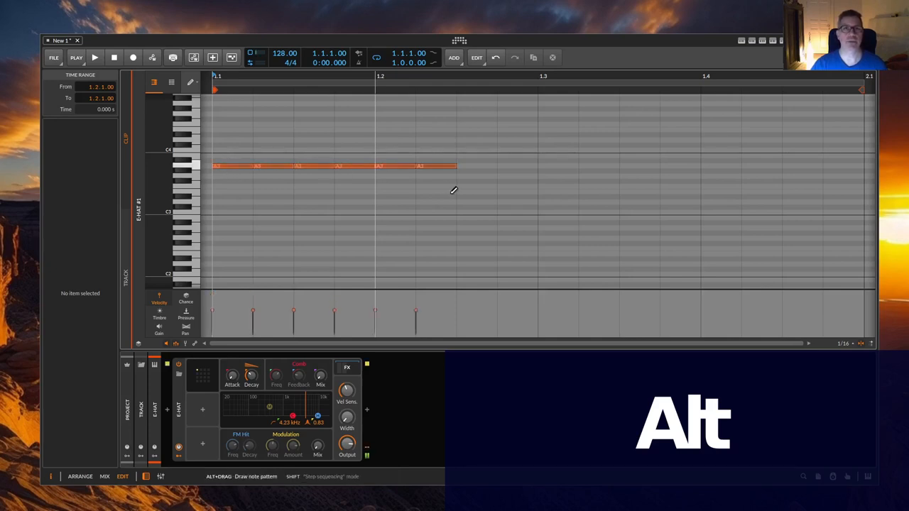
{"action": "left_click_drag", "start_coordinate": [454, 165], "coordinate": [863, 165]}
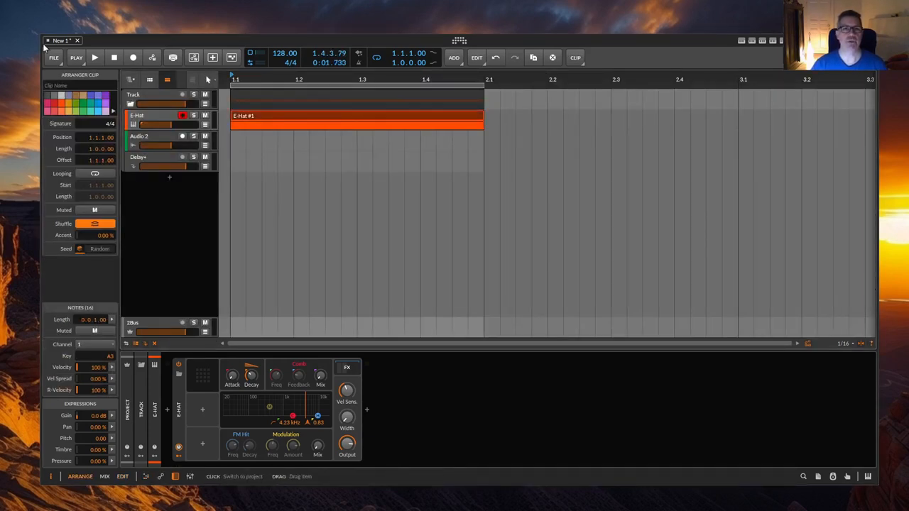
Clear the E-Hat track and mark a short time range at the start of bar 1.
{"action": "double_click", "coordinate": [355, 120]}
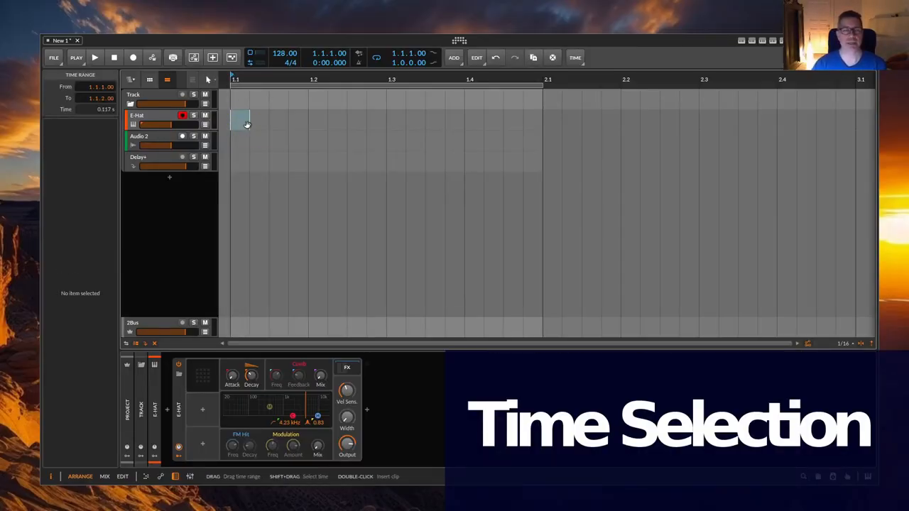
Consolidate the time selection into a clip and stretch it to fill bar 1.
{"action": "right_click", "coordinate": [244, 121]}
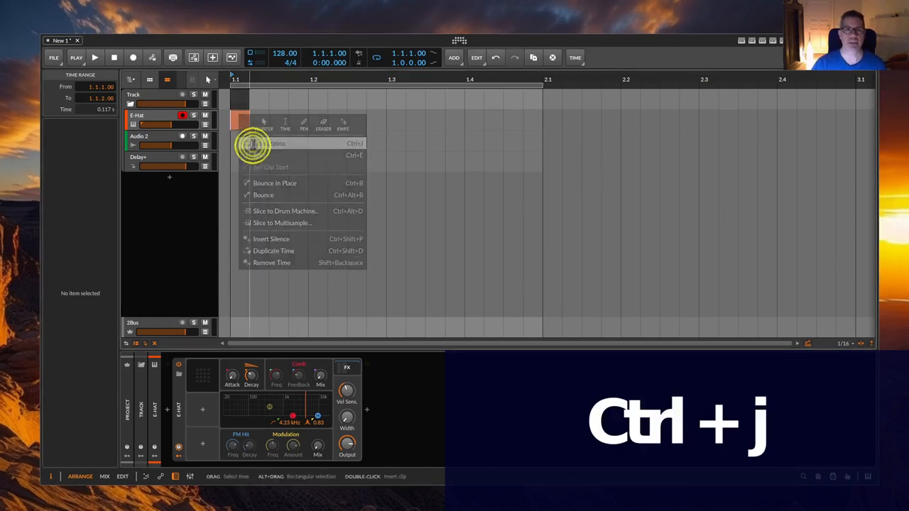
{"action": "key", "text": "ctrl+j"}
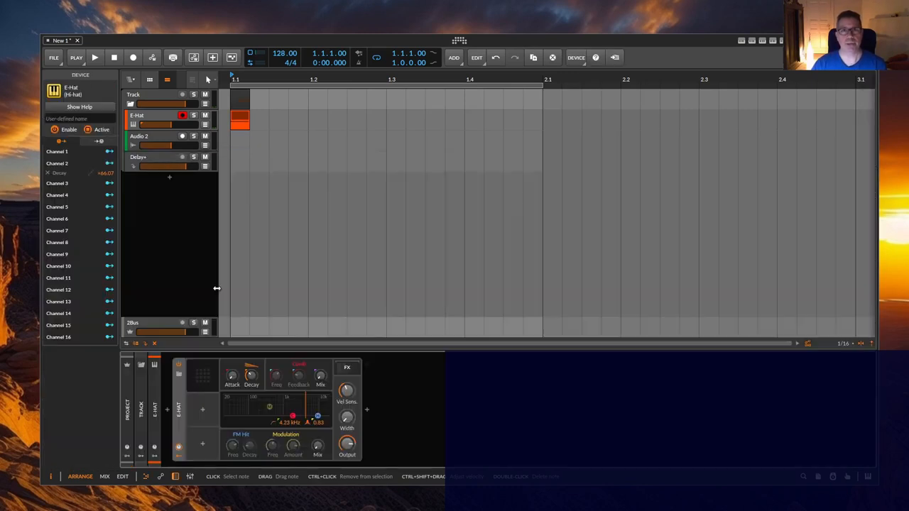
{"action": "left_click_drag", "start_coordinate": [244, 121], "coordinate": [537, 121]}
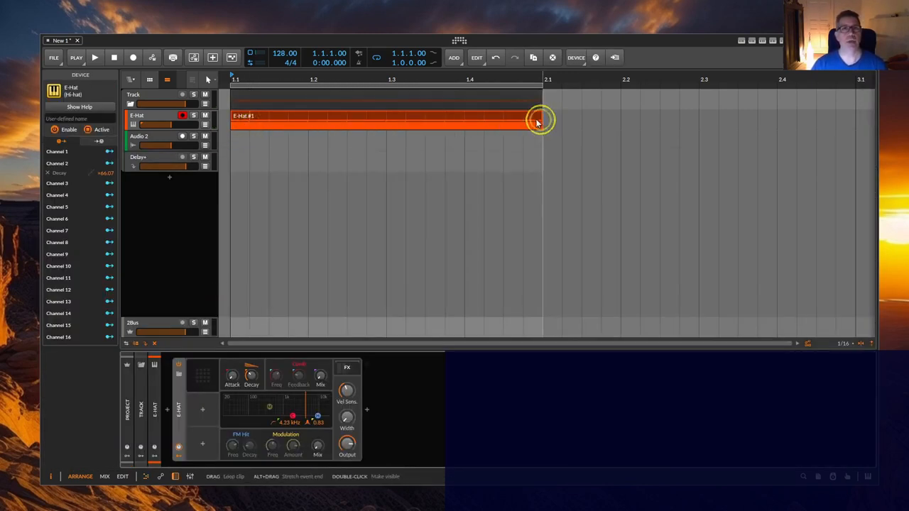
Consolidate the lengthened clip into a single one-bar clip and open its notes for editing.
{"action": "right_click", "coordinate": [536, 122]}
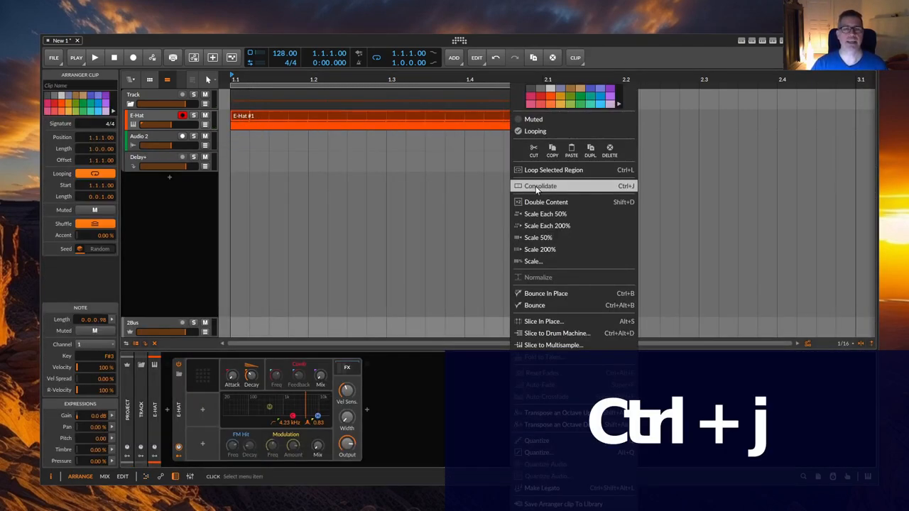
{"action": "left_click", "coordinate": [540, 184]}
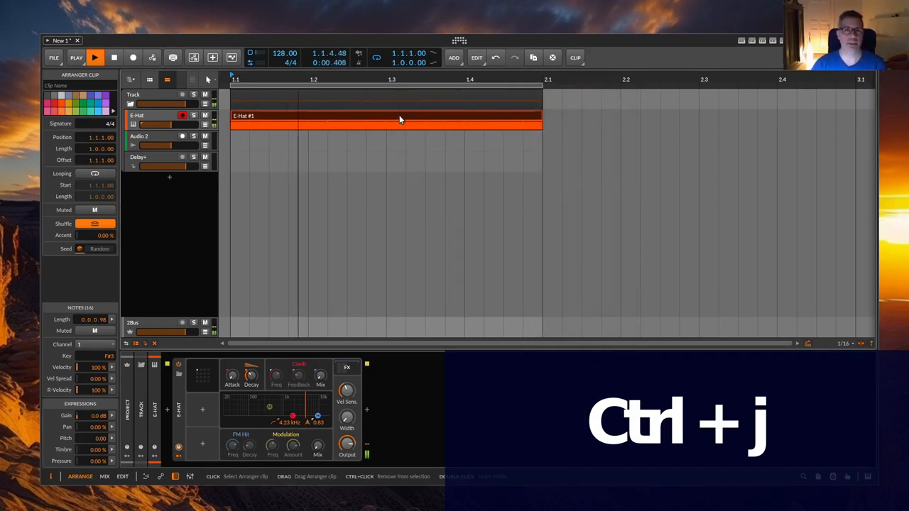
{"action": "key", "text": "ctrl+j"}
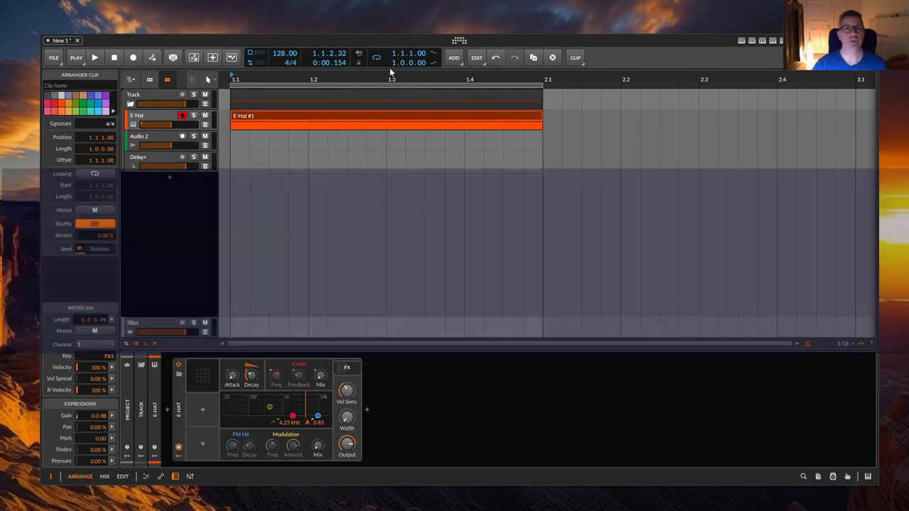
{"action": "double_click", "coordinate": [386, 116]}
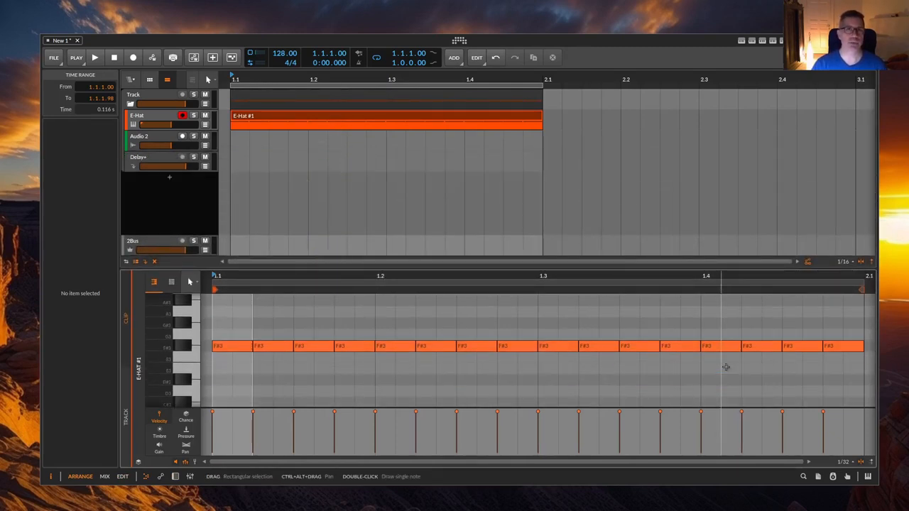
Select all sixteen hi-hat notes for velocity randomization.
{"action": "left_click", "coordinate": [358, 120]}
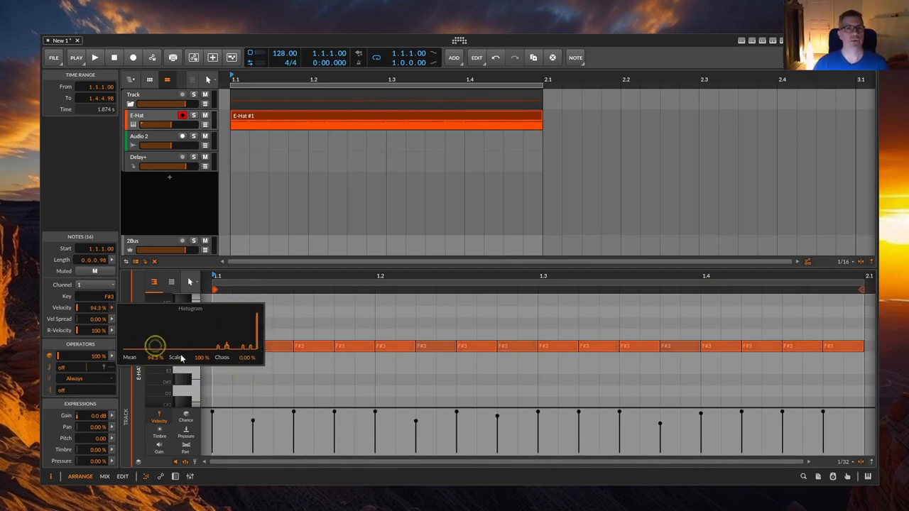
Lower the shared velocity of all notes and widen their random velocity spread.
{"action": "left_click", "coordinate": [309, 311]}
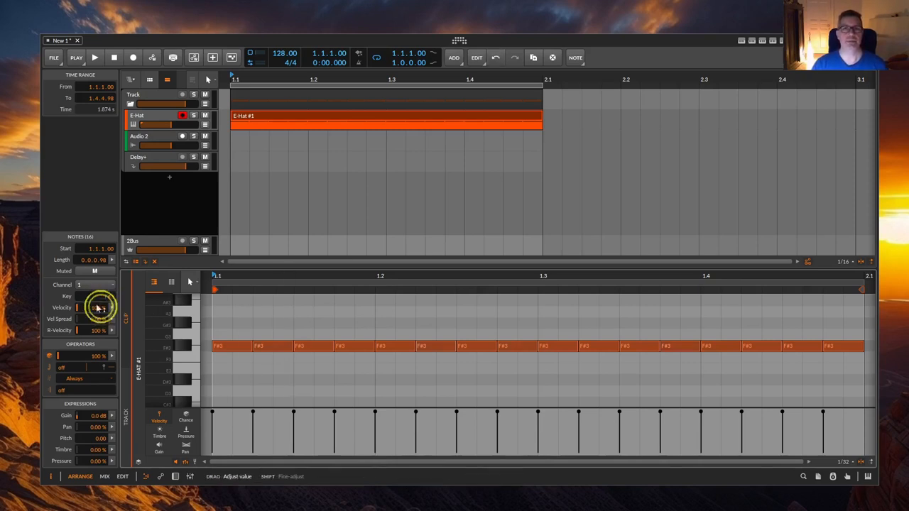
{"action": "left_click_drag", "start_coordinate": [97, 306], "coordinate": [100, 318]}
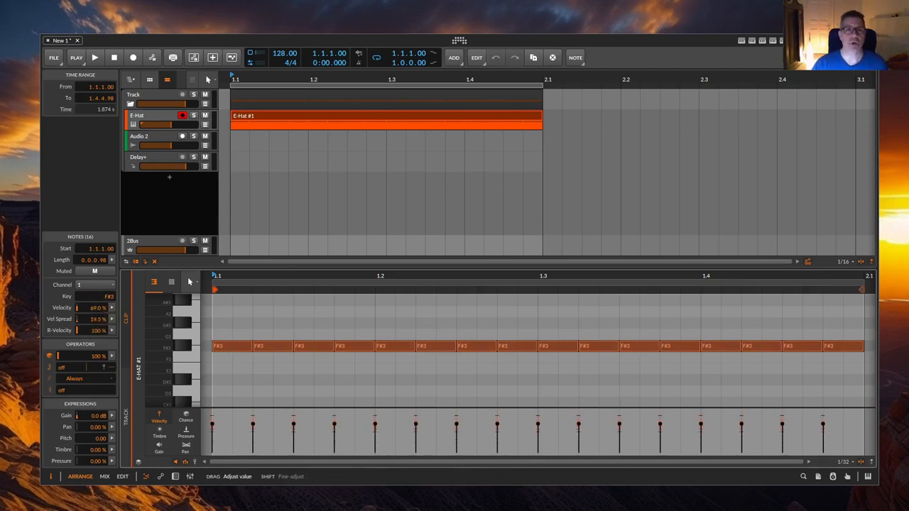
{"action": "left_click_drag", "start_coordinate": [92, 318], "coordinate": [92, 318]}
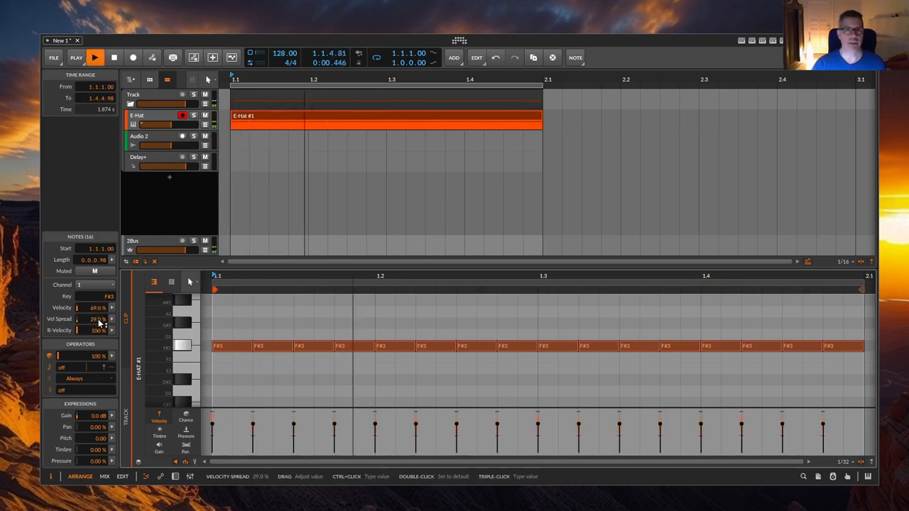
Select the E-Hat clip in the arrangement and randomize its shuffle seed.
{"action": "left_click", "coordinate": [95, 57]}
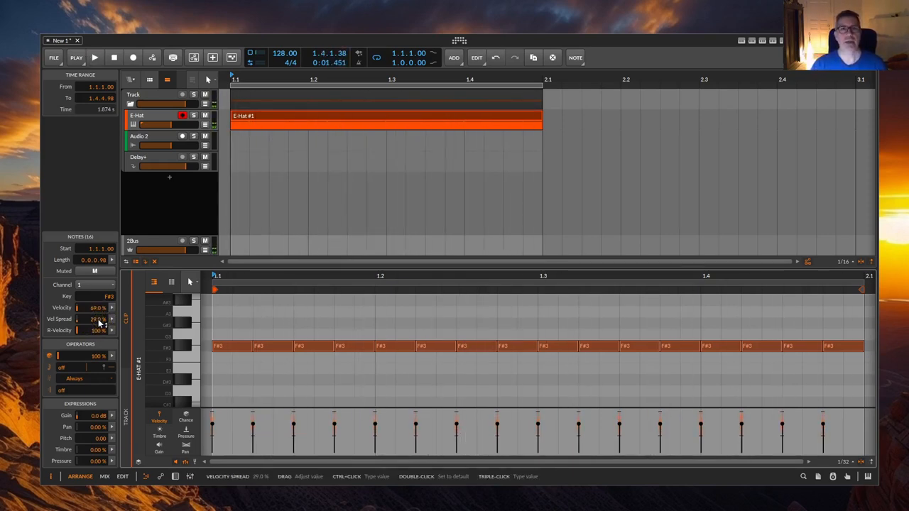
{"action": "left_click", "coordinate": [291, 117]}
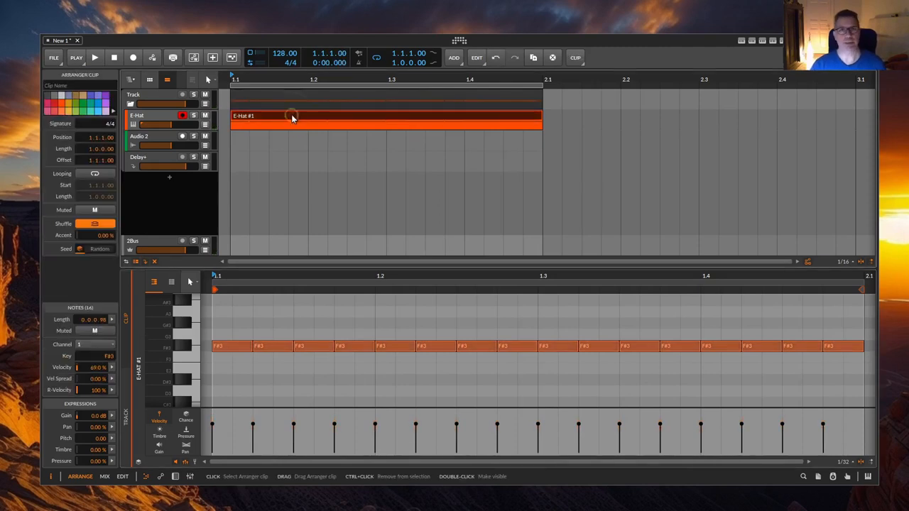
{"action": "mouse_move", "coordinate": [305, 121]}
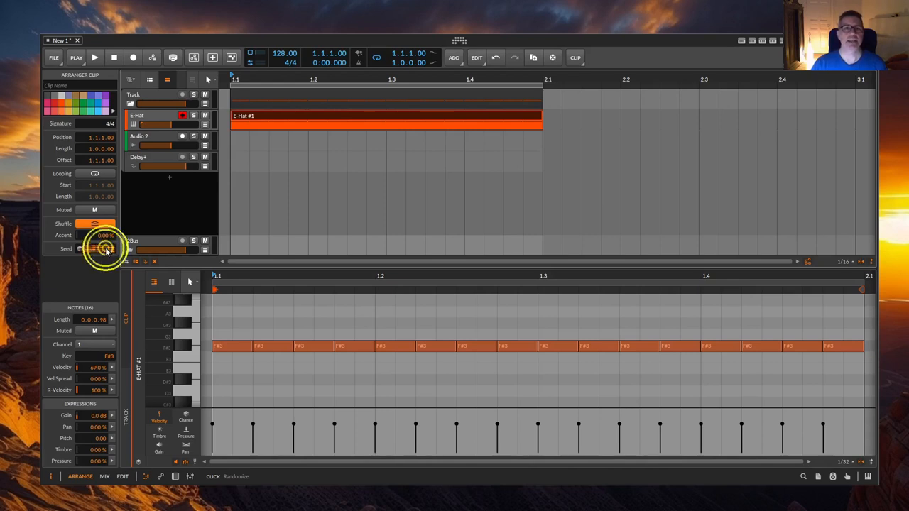
{"action": "right_click", "coordinate": [102, 247]}
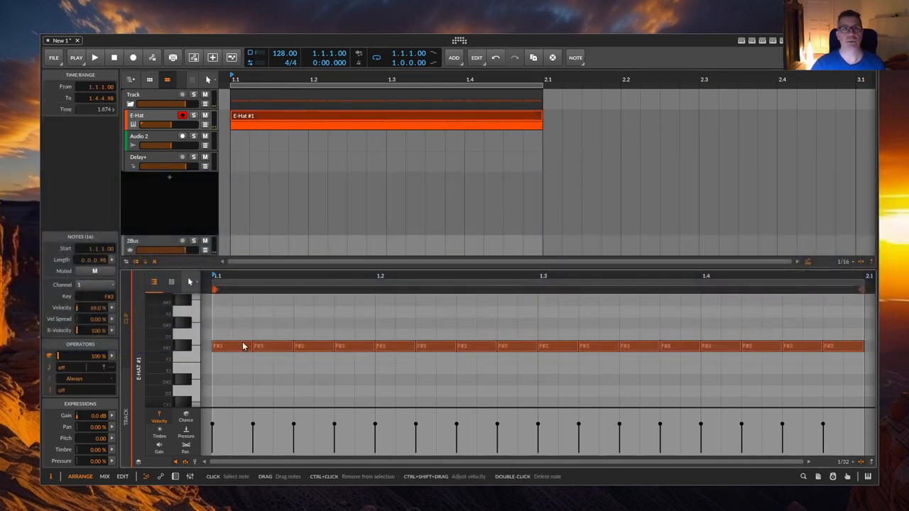
Bring up the Quantize dialog from the selected notes' context menu.
{"action": "right_click", "coordinate": [244, 346]}
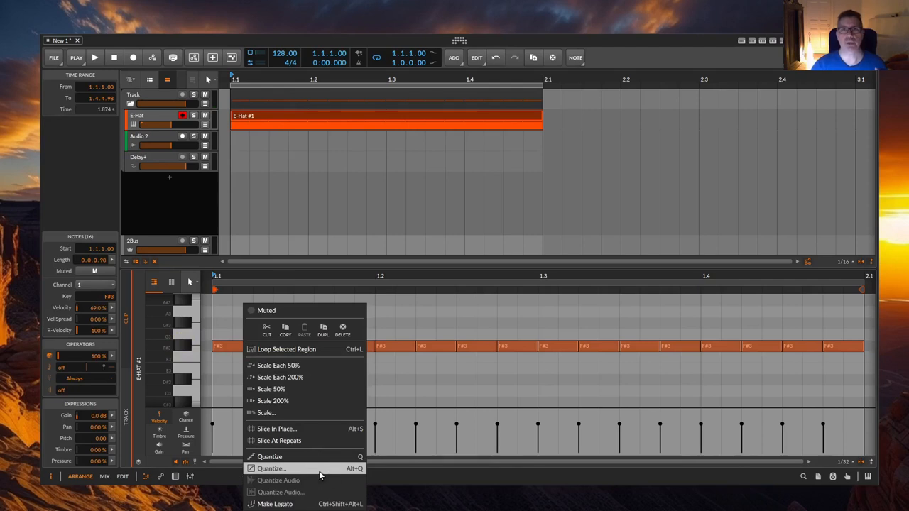
{"action": "left_click", "coordinate": [273, 468]}
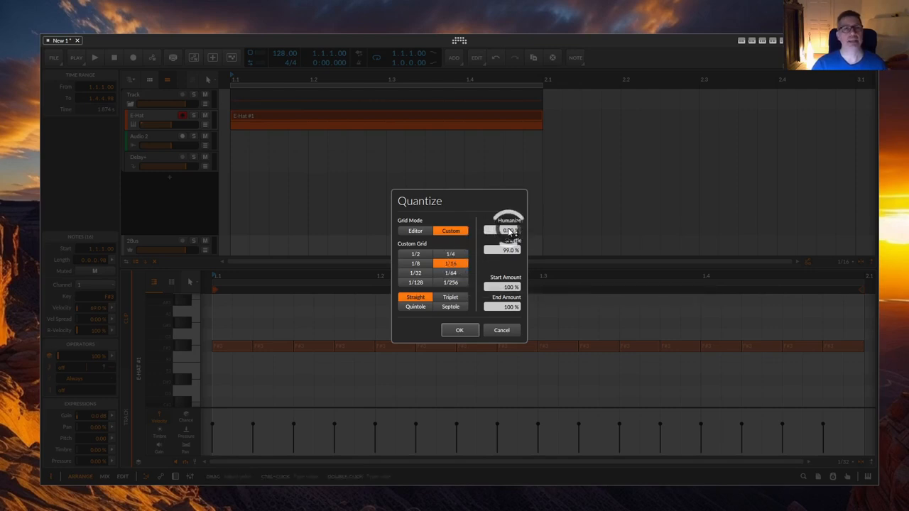
Raise the Quantize Humanize amount to the full 100%.
{"action": "left_click_drag", "start_coordinate": [508, 227], "coordinate": [508, 220]}
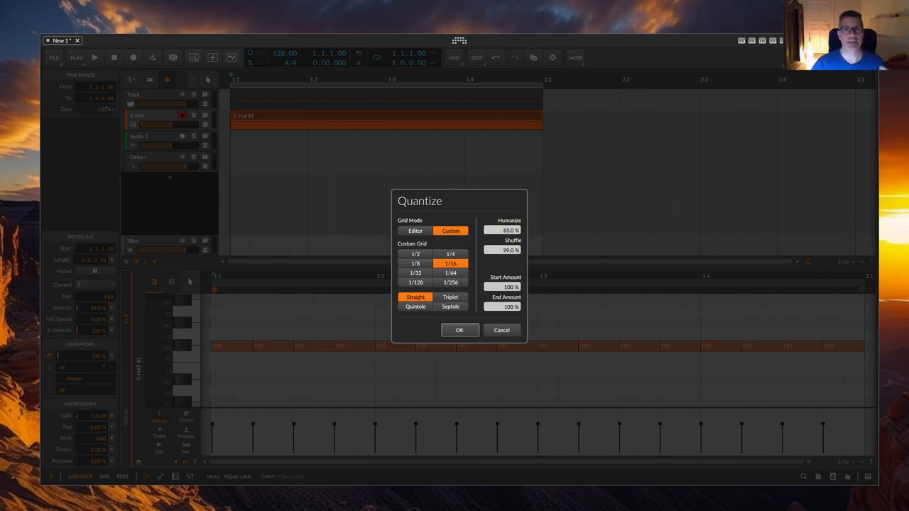
{"action": "left_click_drag", "start_coordinate": [504, 230], "coordinate": [504, 220]}
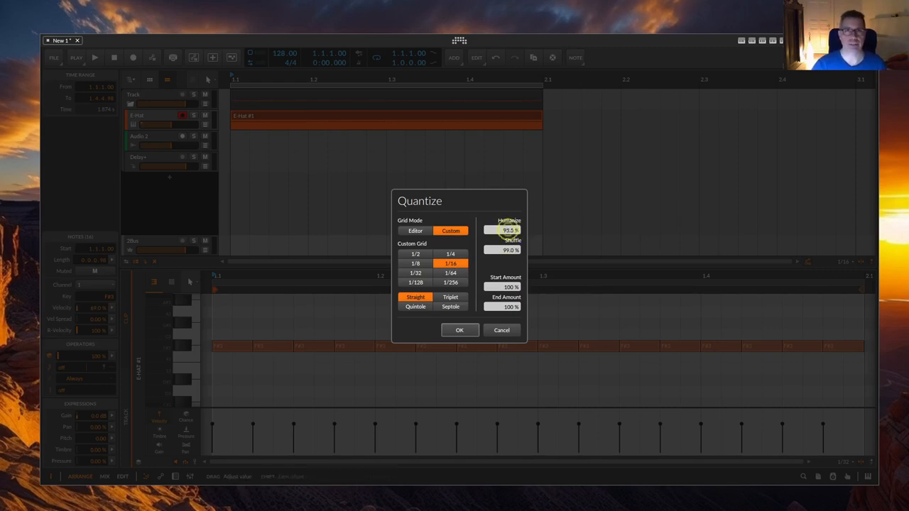
{"action": "left_click_drag", "start_coordinate": [508, 230], "coordinate": [508, 226]}
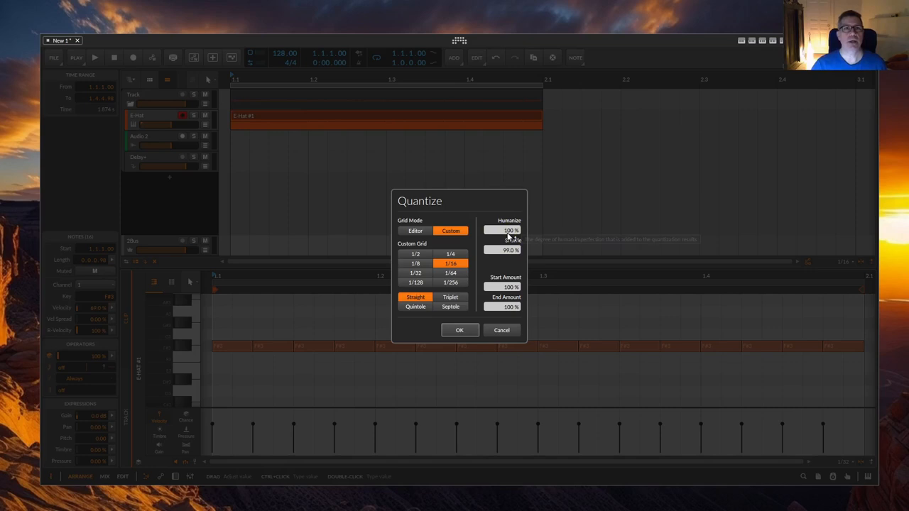
{"action": "mouse_move", "coordinate": [508, 230]}
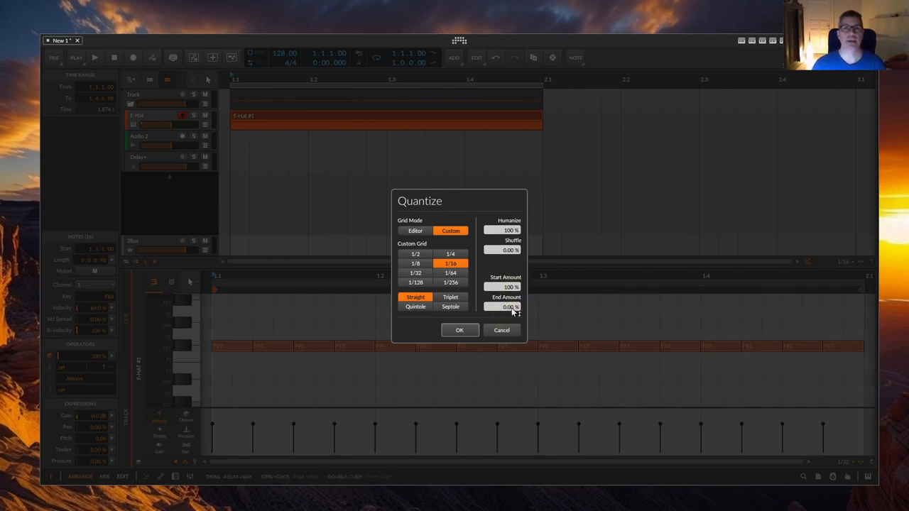
{"action": "mouse_move", "coordinate": [505, 305]}
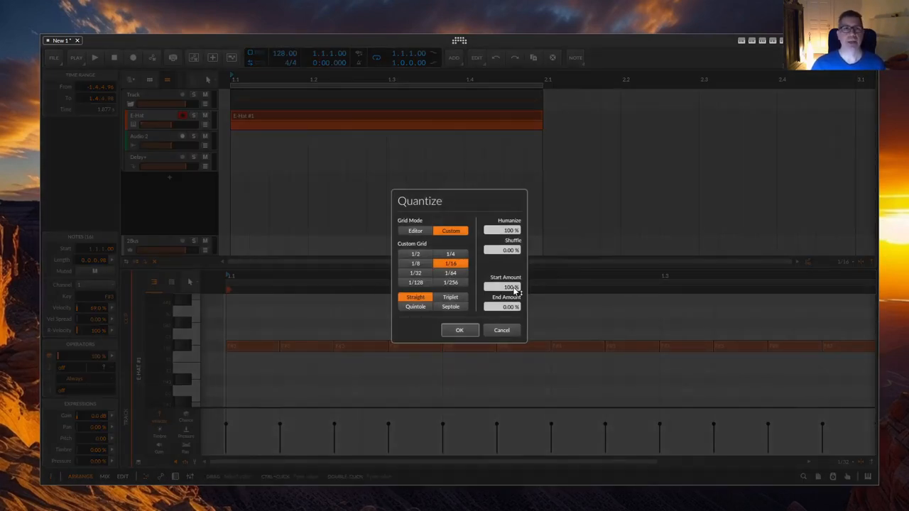
{"action": "mouse_move", "coordinate": [509, 287]}
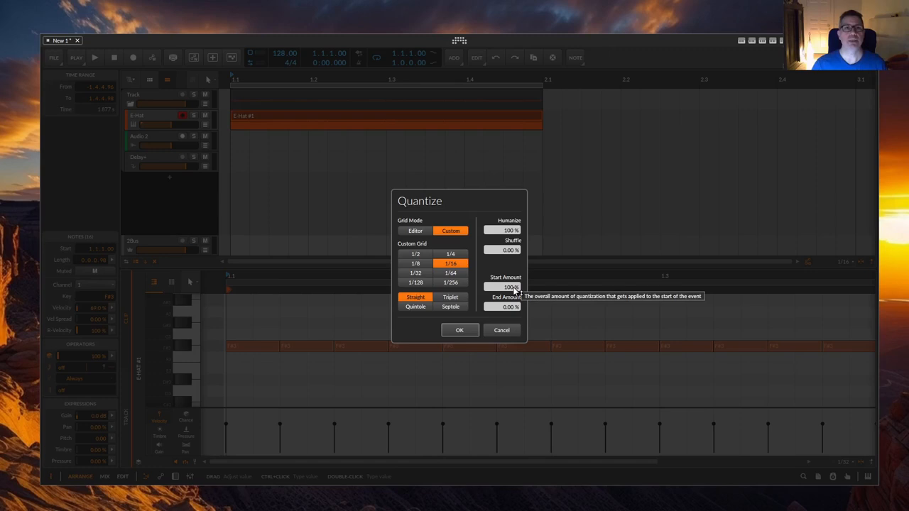
{"action": "mouse_move", "coordinate": [514, 301]}
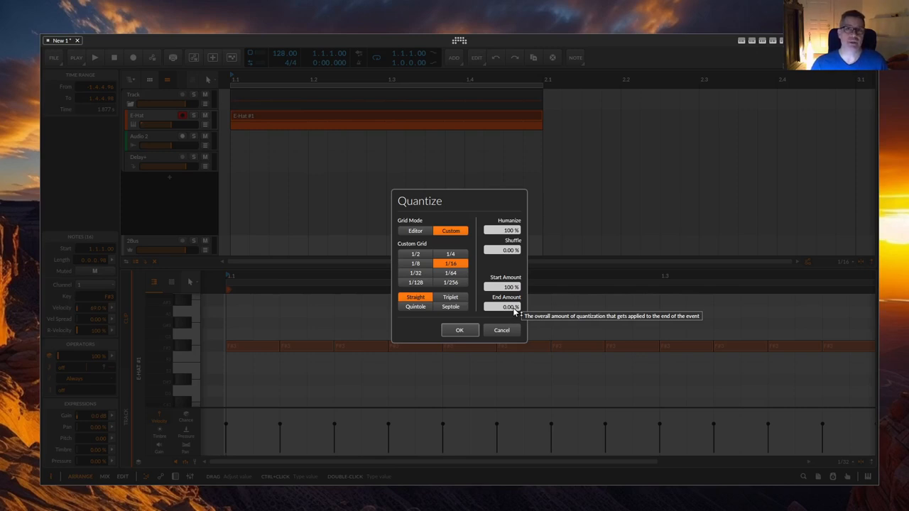
Switch the custom quantize grid to 1/8 notes.
{"action": "left_click", "coordinate": [414, 262]}
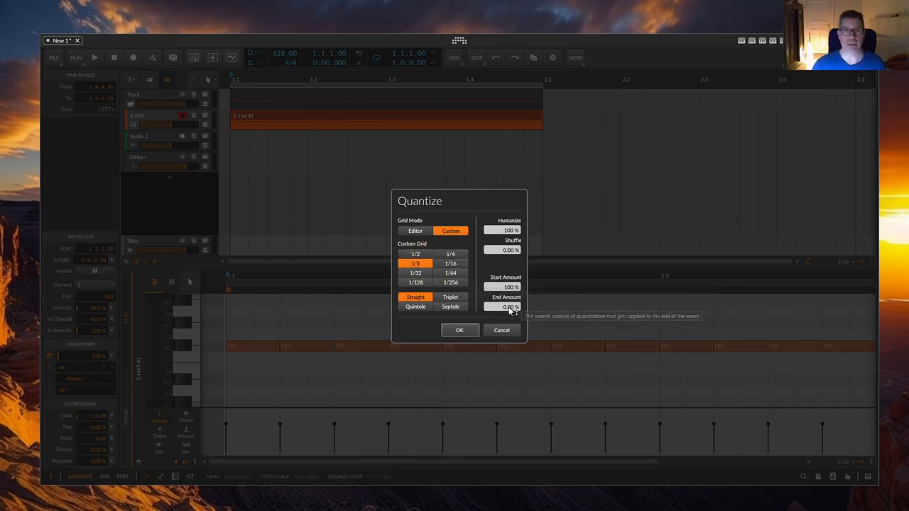
{"action": "left_click", "coordinate": [459, 329]}
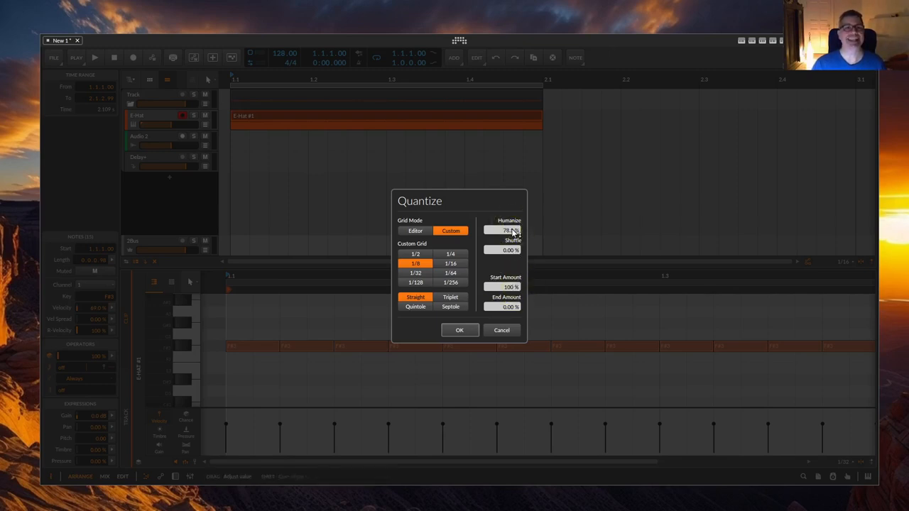
Turn Humanize down to 0% and set the Shuffle amount to roughly a third.
{"action": "left_click_drag", "start_coordinate": [504, 230], "coordinate": [504, 213]}
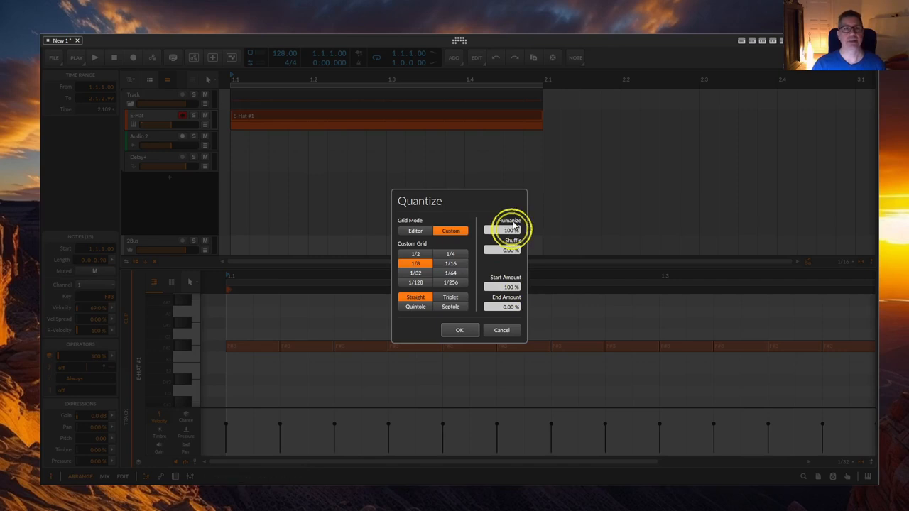
{"action": "left_click_drag", "start_coordinate": [506, 230], "coordinate": [505, 244]}
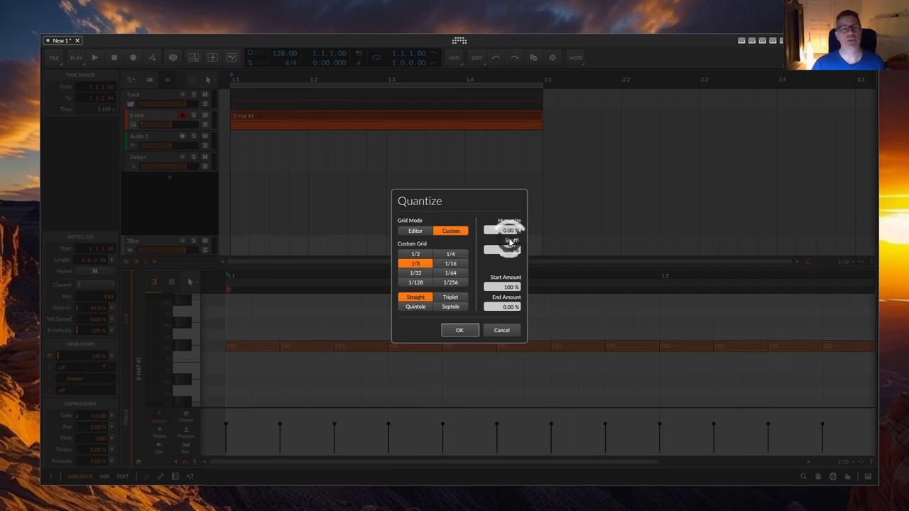
{"action": "left_click_drag", "start_coordinate": [508, 250], "coordinate": [511, 234]}
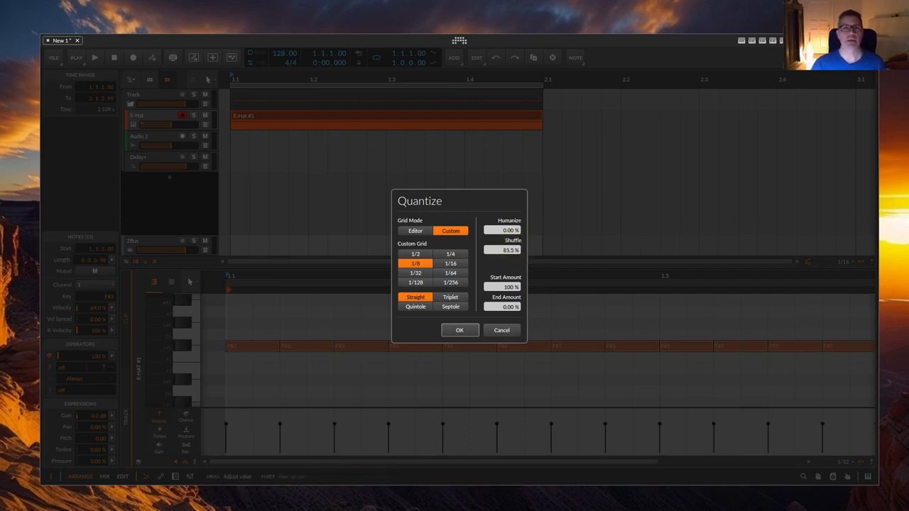
{"action": "left_click_drag", "start_coordinate": [512, 250], "coordinate": [497, 250]}
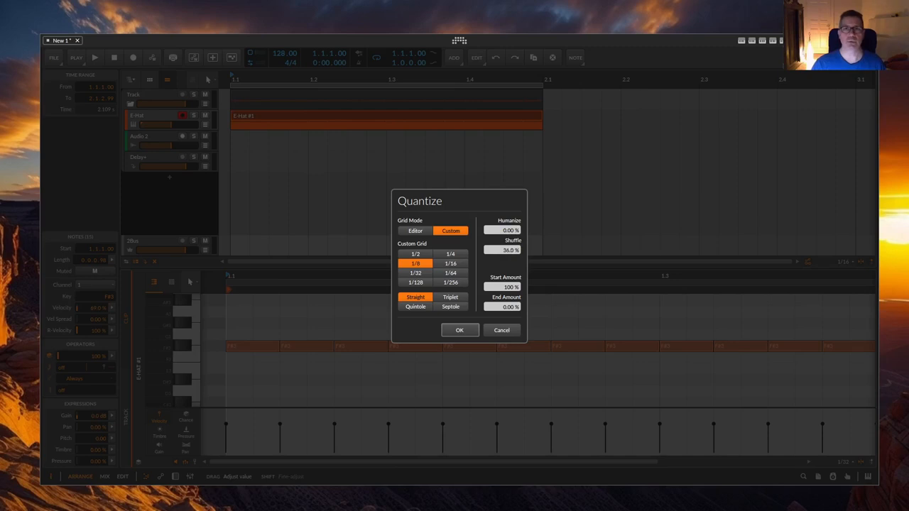
{"action": "left_click_drag", "start_coordinate": [505, 250], "coordinate": [514, 254]}
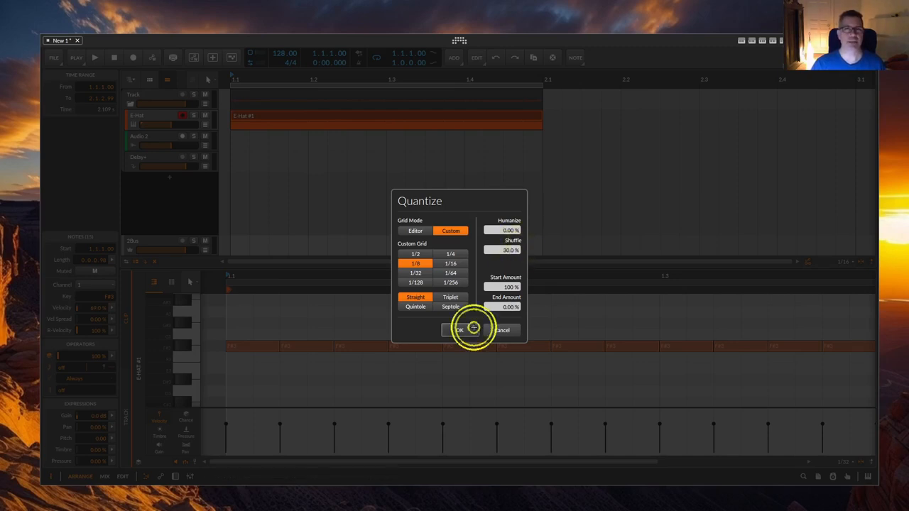
{"action": "left_click", "coordinate": [457, 329]}
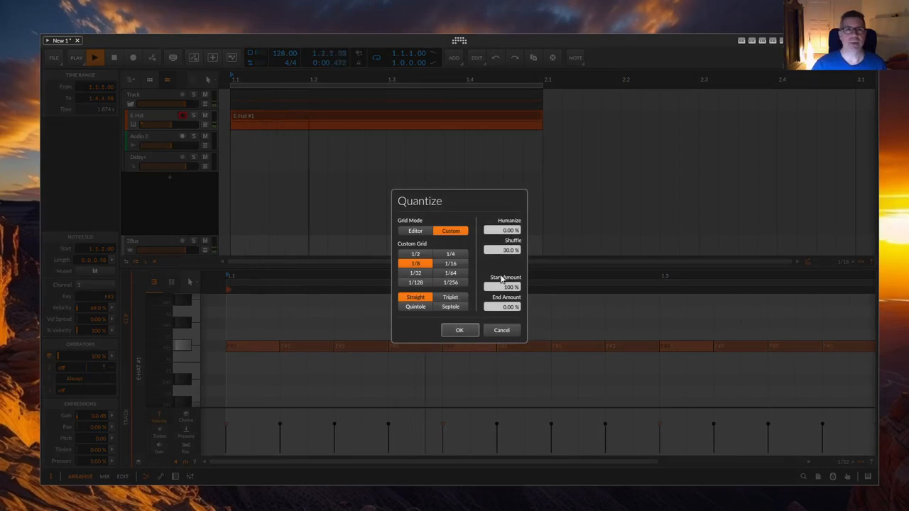
{"action": "left_click_drag", "start_coordinate": [503, 250], "coordinate": [504, 256]}
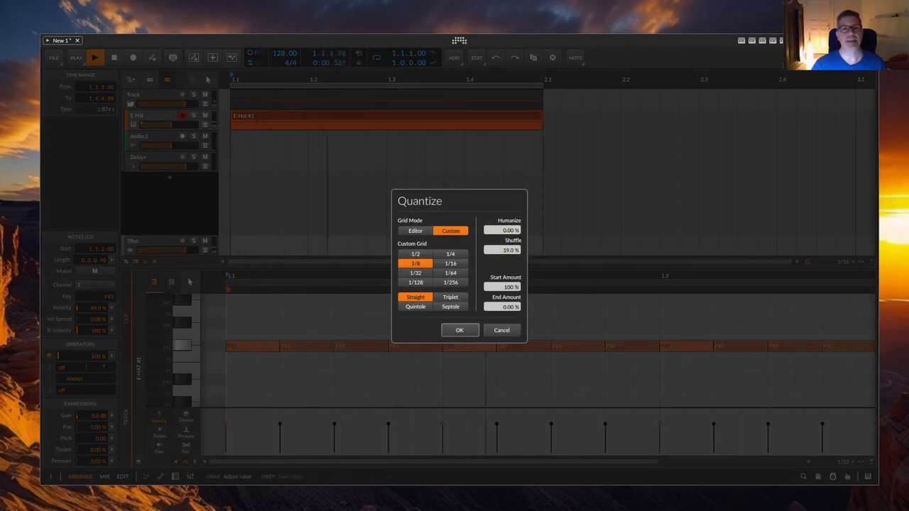
Choose the 1/16 grid and apply the shuffle to the hi-hat notes with OK.
{"action": "left_click", "coordinate": [460, 329]}
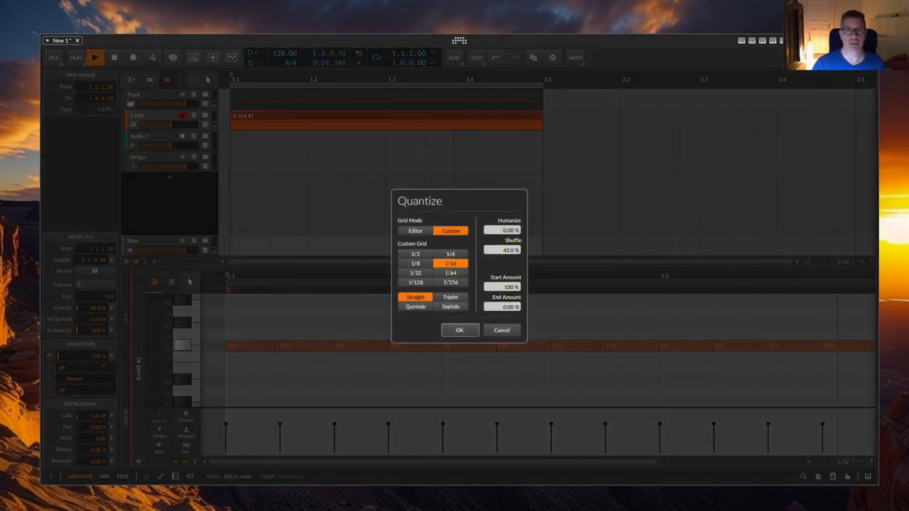
{"action": "left_click", "coordinate": [460, 330]}
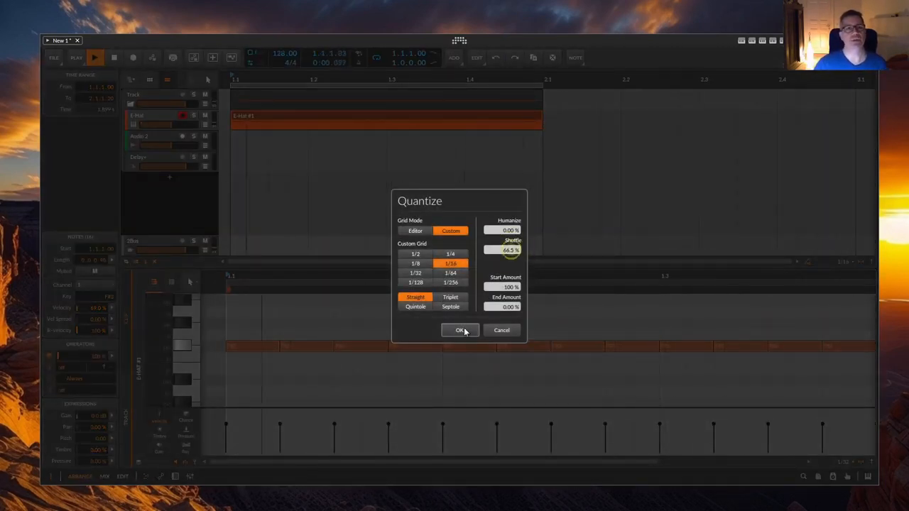
{"action": "left_click", "coordinate": [460, 330]}
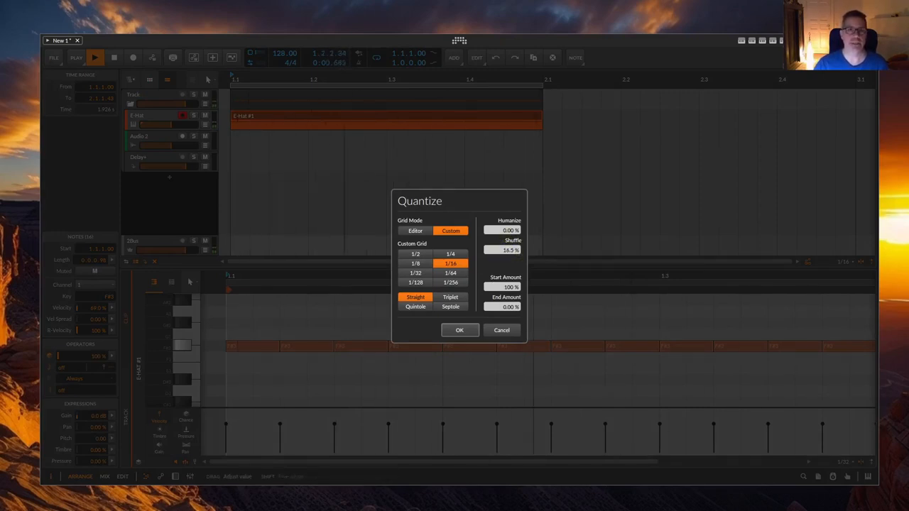
{"action": "left_click", "coordinate": [460, 330]}
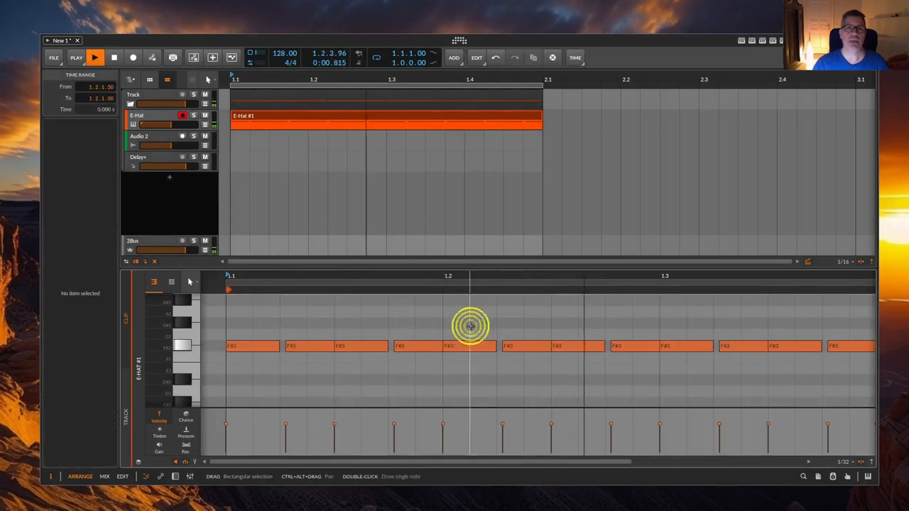
{"action": "left_click", "coordinate": [395, 346]}
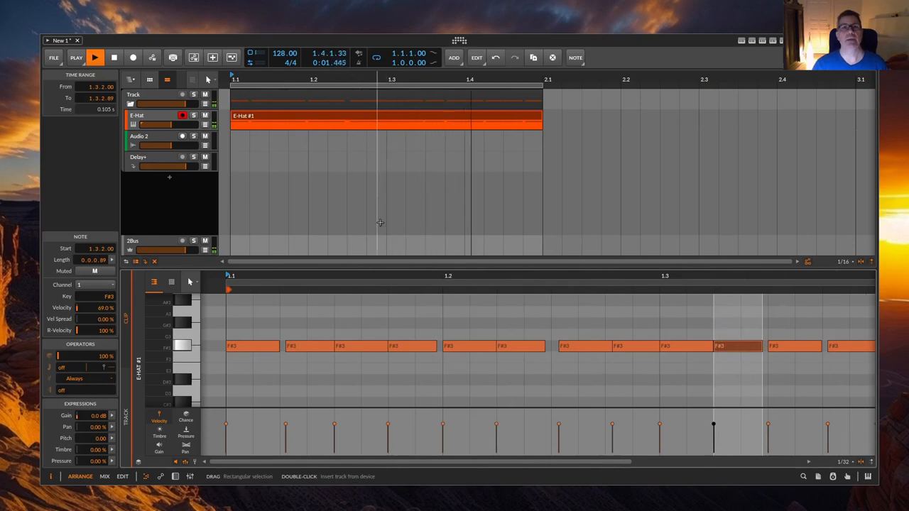
{"action": "left_click", "coordinate": [412, 346]}
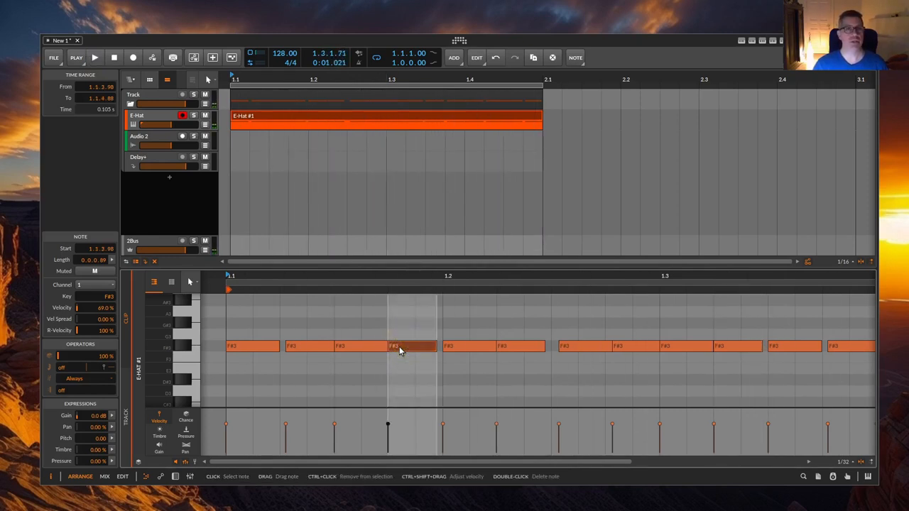